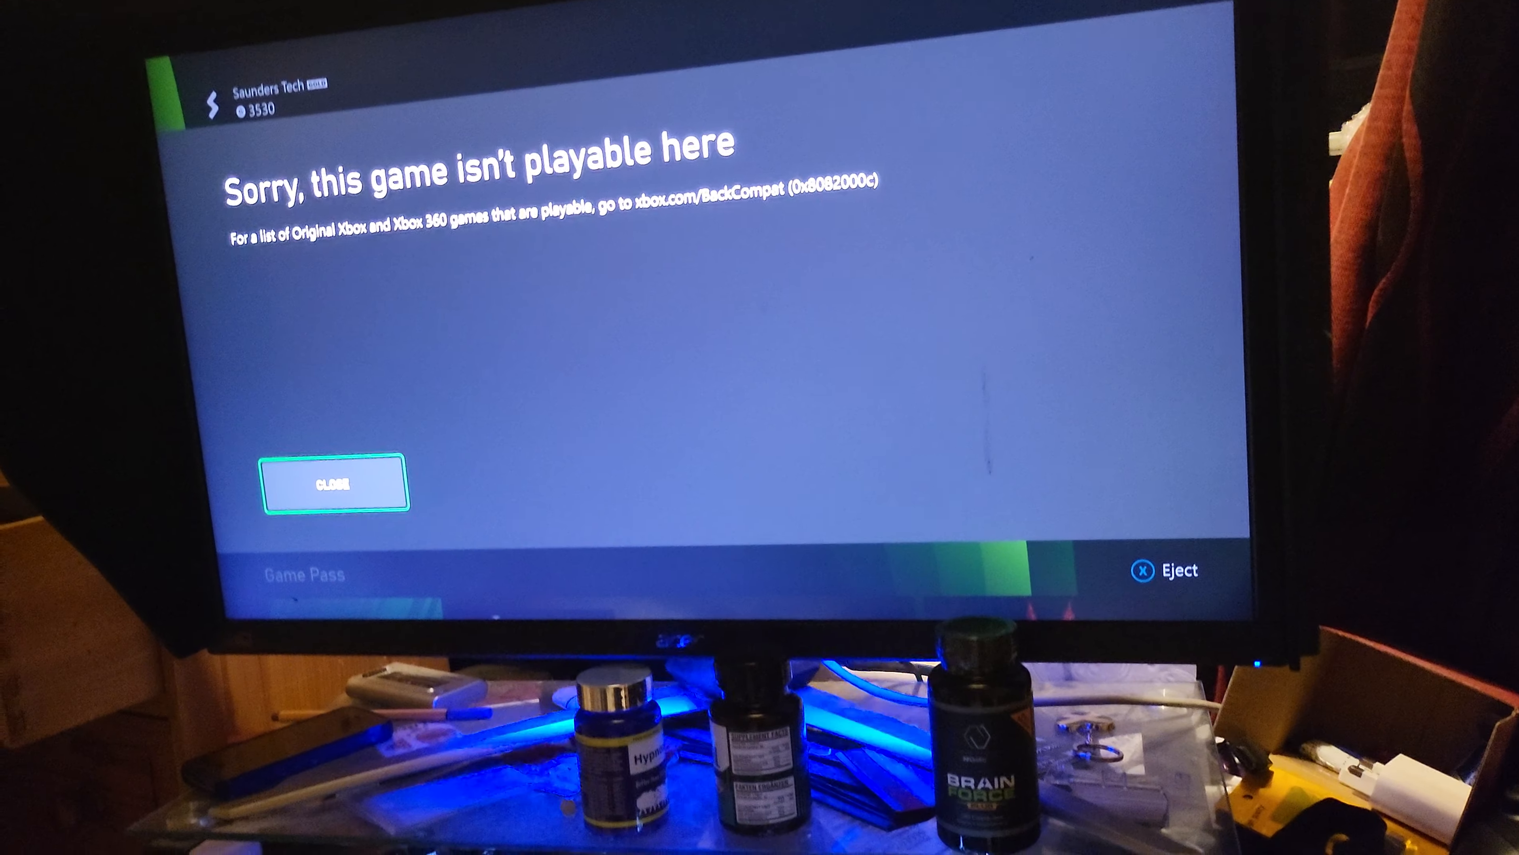
- Close the 'Sorry, this game isn't playable here' disc error to land back on Home
{"action": "left_click", "coordinate": [332, 483]}
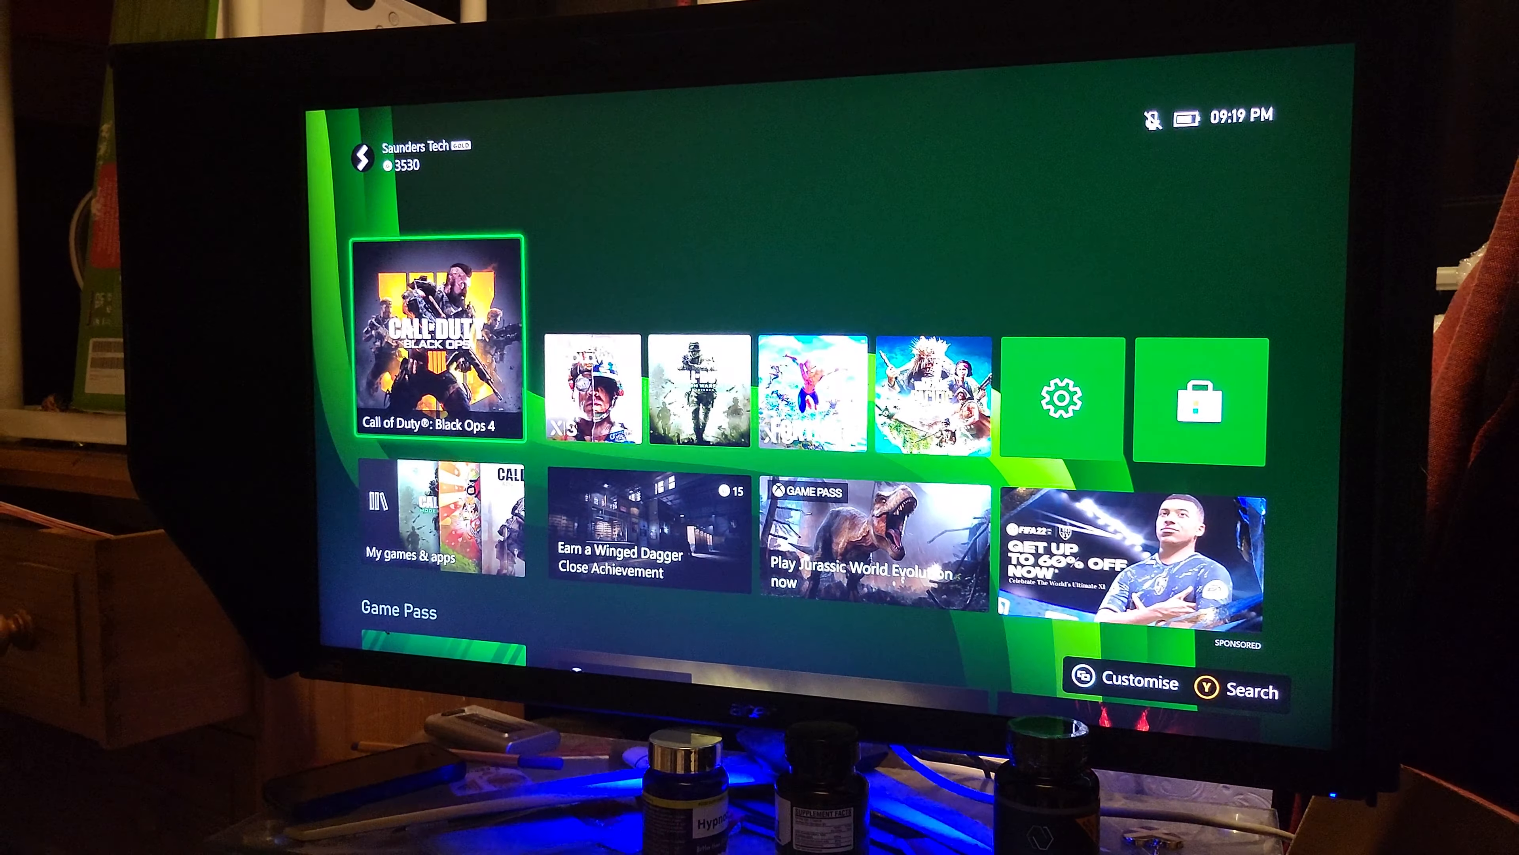